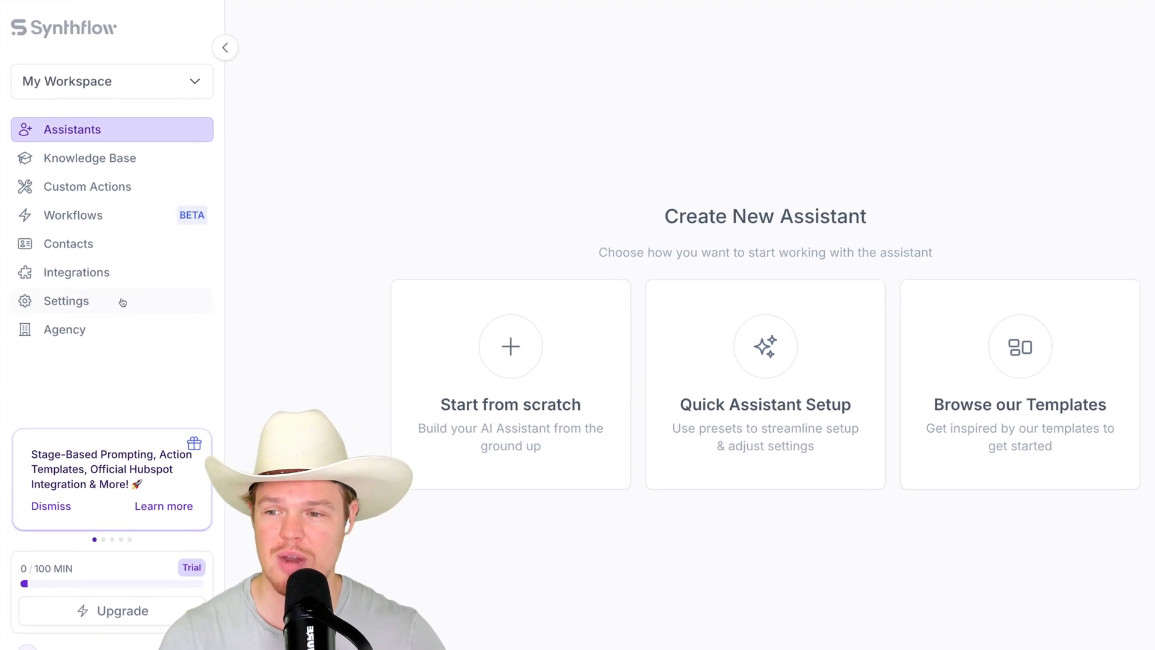
Review the Twilio integration, then begin a new assistant from the Inbound Receptionist preset
{"action": "left_click", "coordinate": [76, 272]}
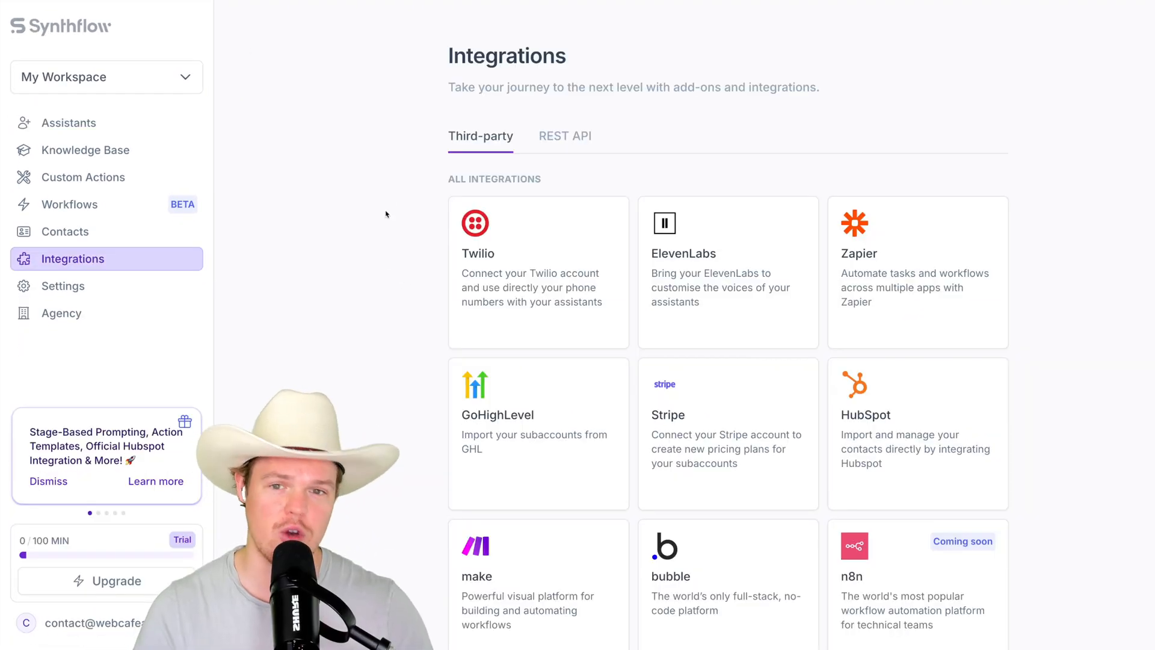
{"action": "left_click", "coordinate": [538, 271]}
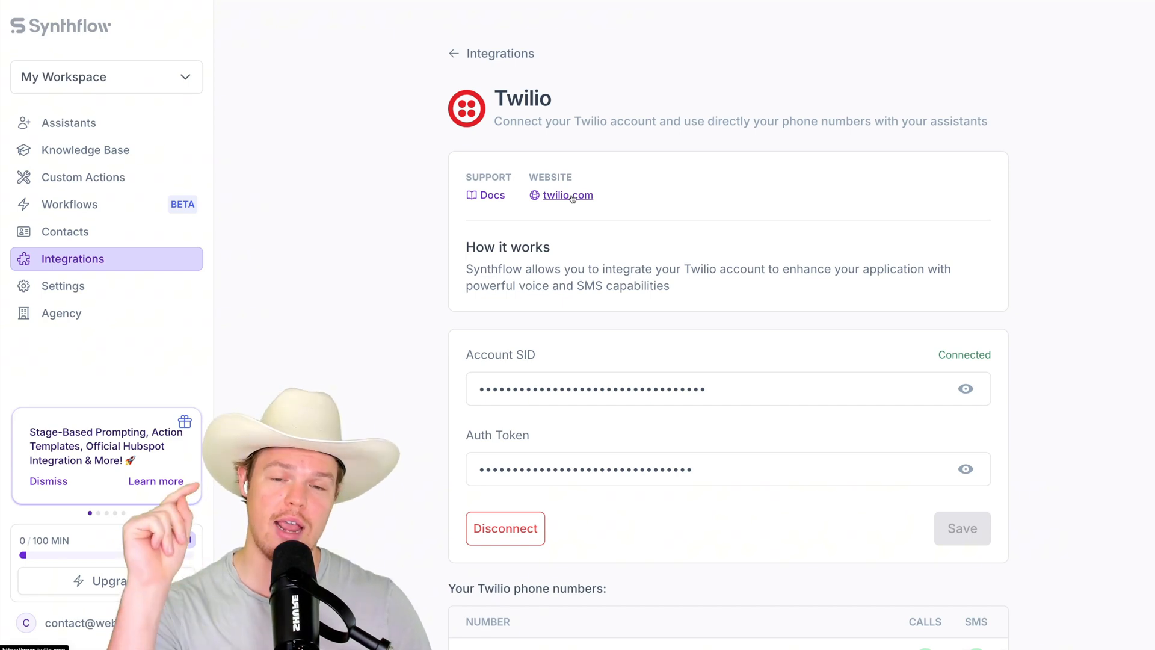
{"action": "left_click", "coordinate": [567, 194]}
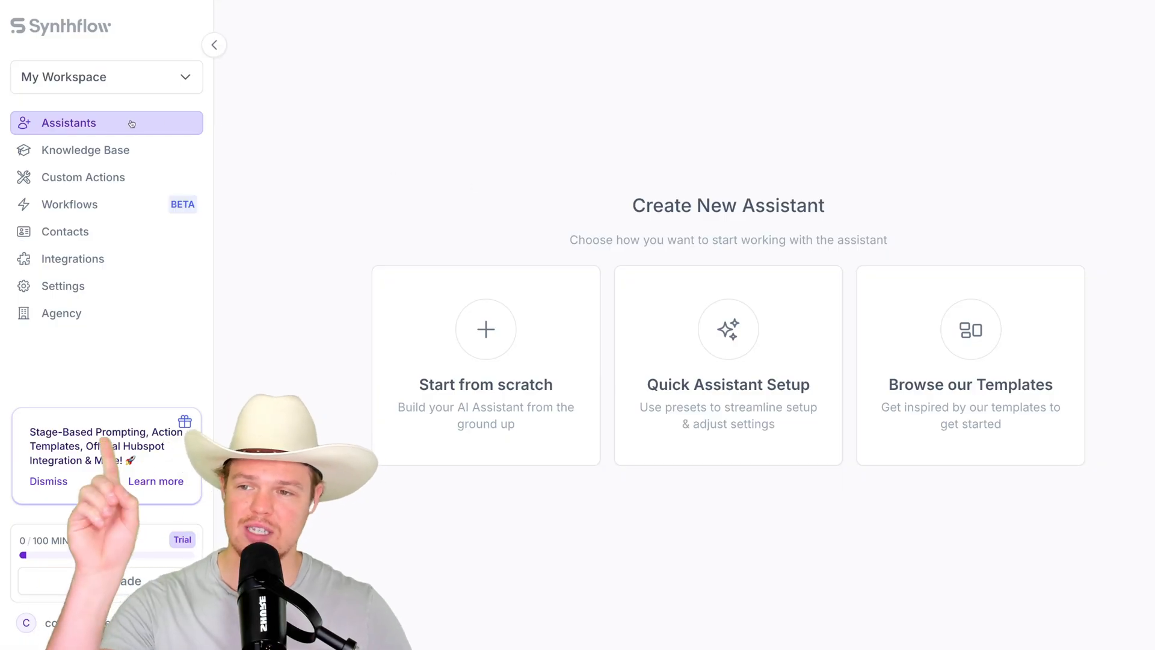
{"action": "mouse_move", "coordinate": [671, 350]}
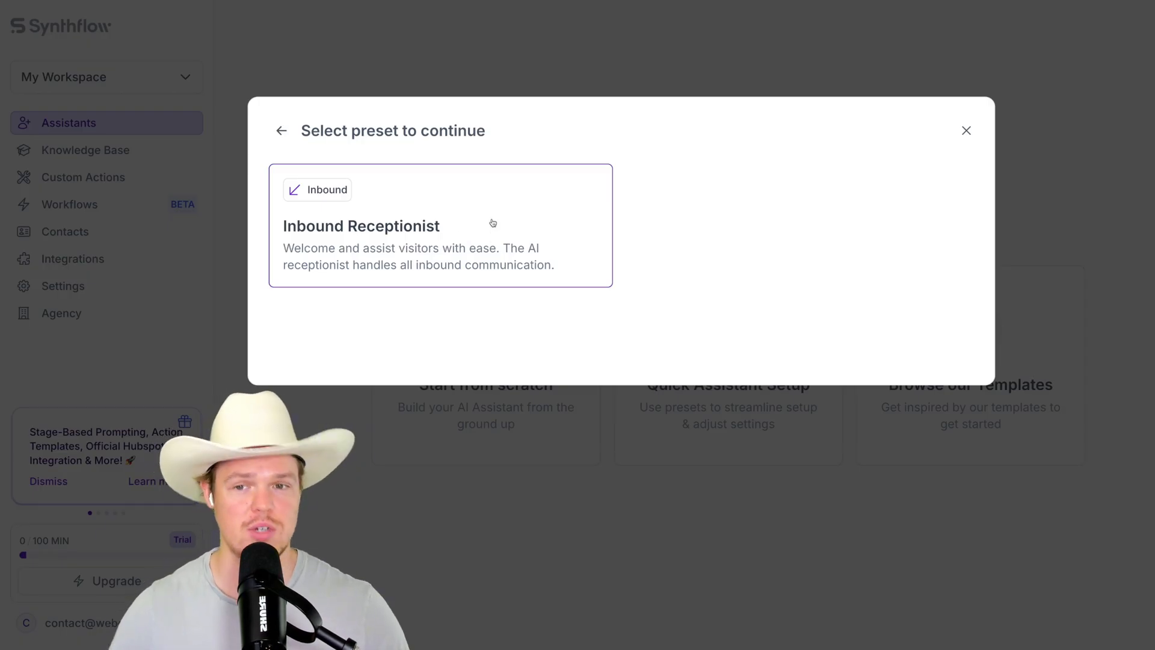
{"action": "left_click", "coordinate": [361, 226]}
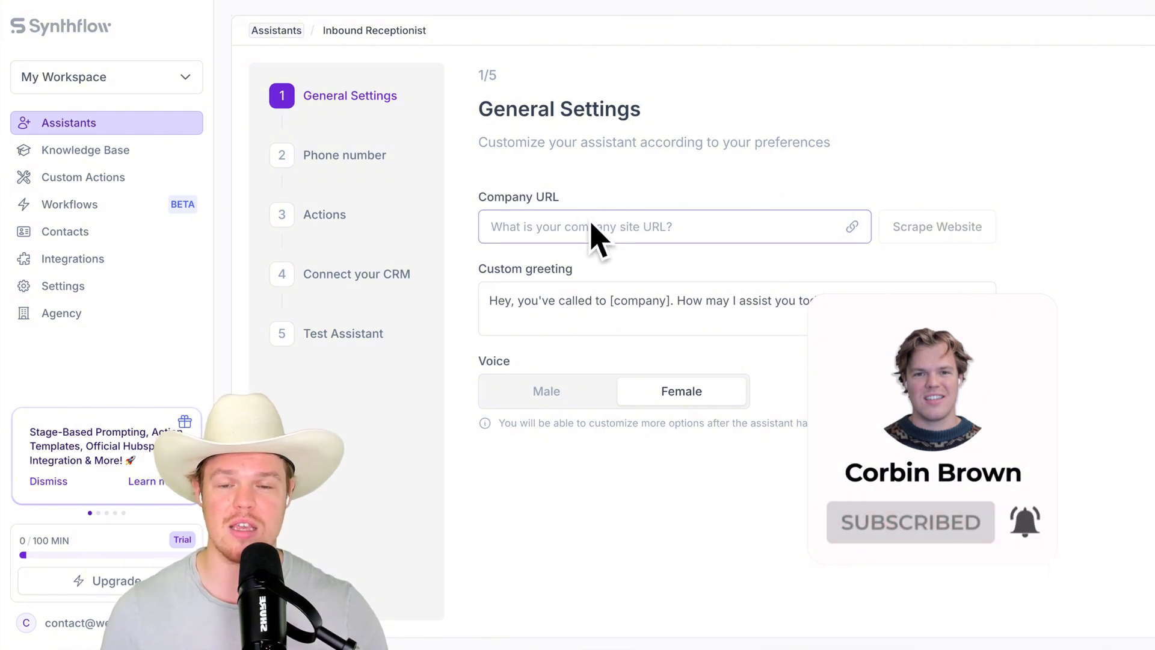
{"action": "type", "text": "https://windowdoctorsf.com/"}
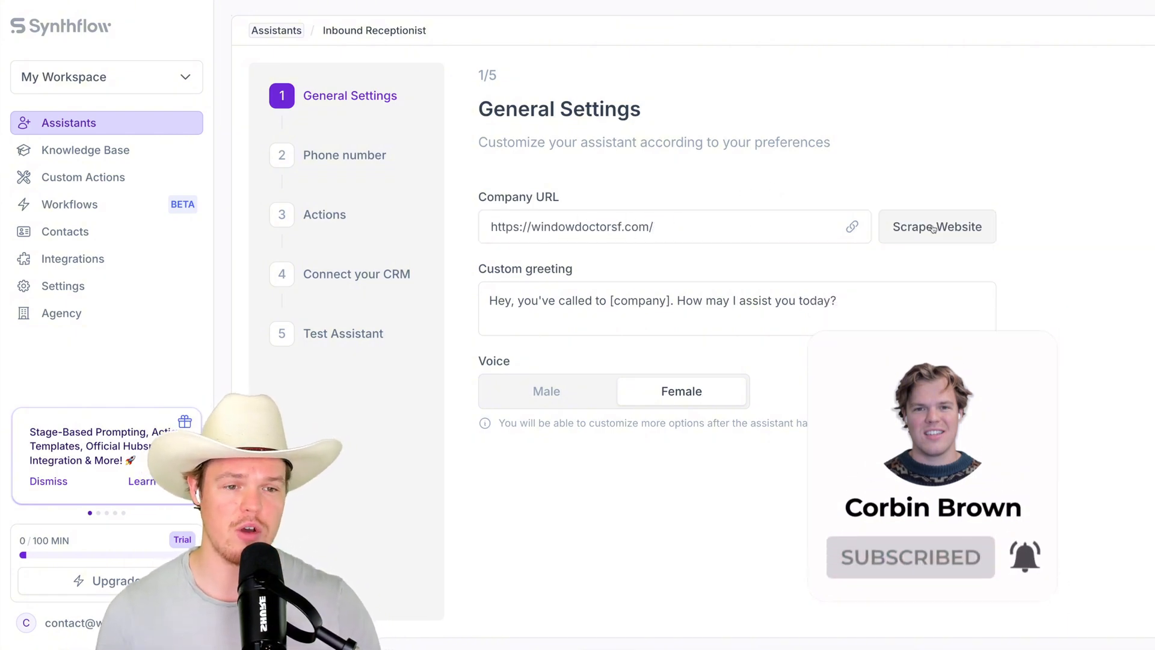
{"action": "left_click", "coordinate": [936, 226]}
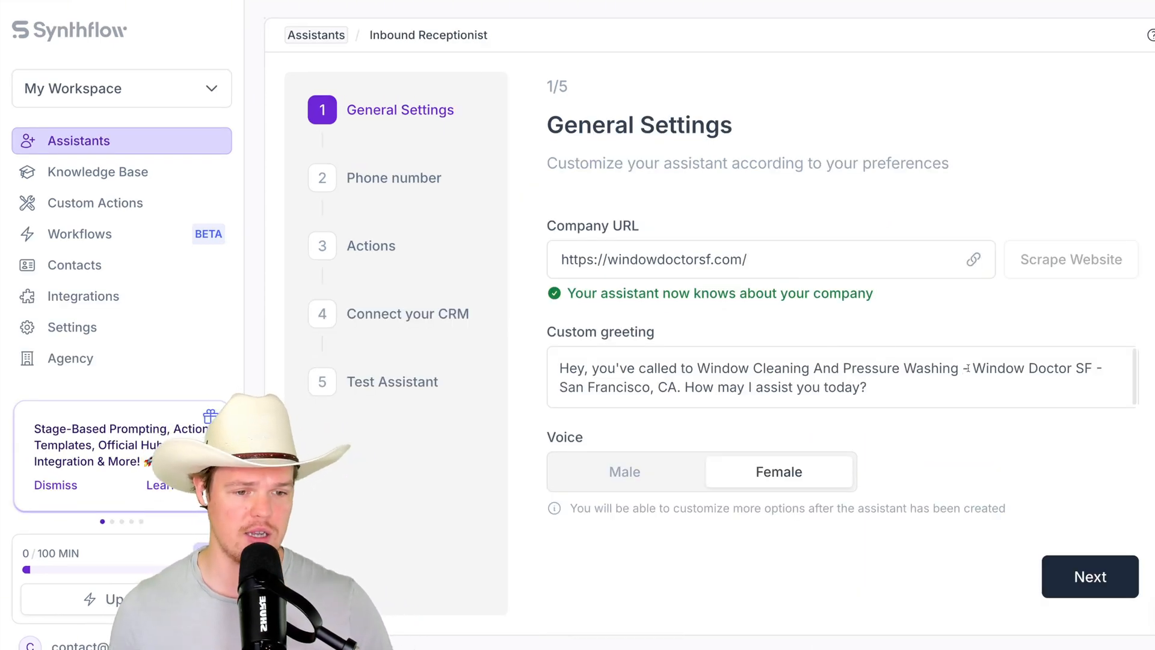
{"action": "left_click_drag", "start_coordinate": [961, 368], "coordinate": [1113, 368]}
{"action": "type", "text": ","}
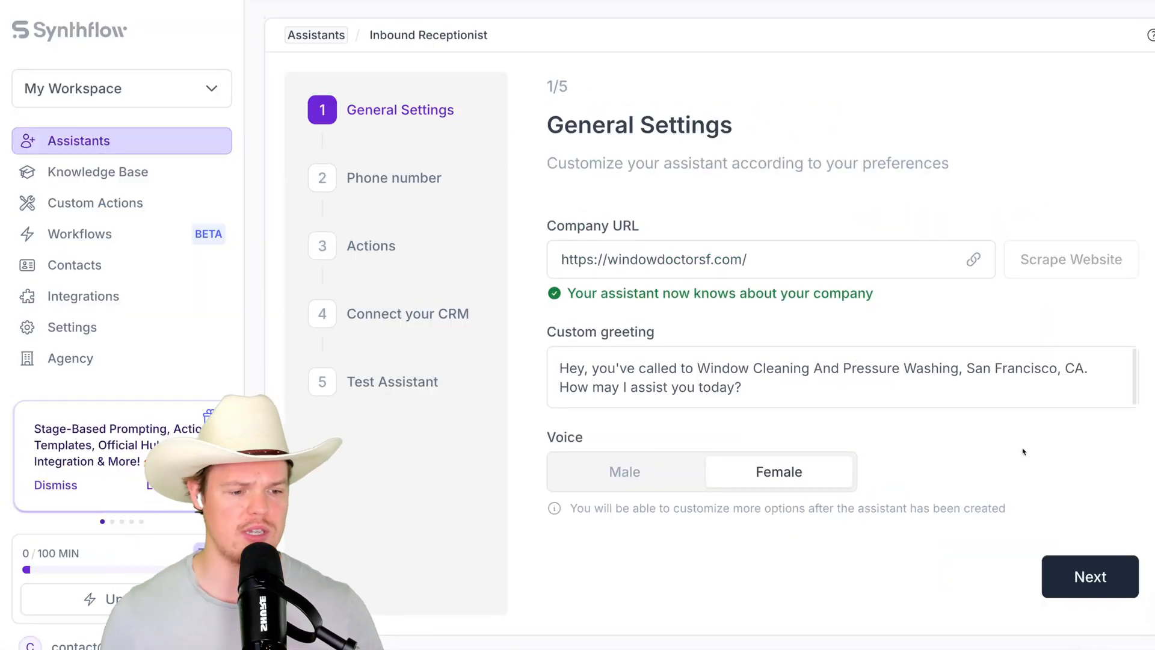
{"action": "left_click", "coordinate": [1089, 577]}
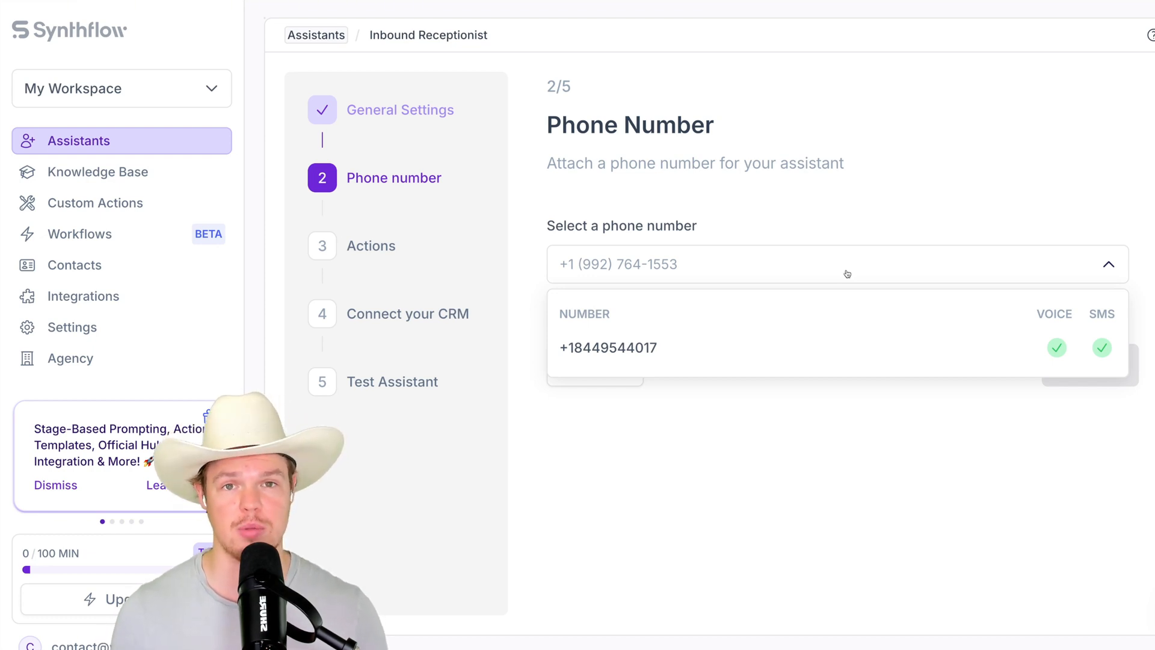
{"action": "left_click", "coordinate": [608, 347]}
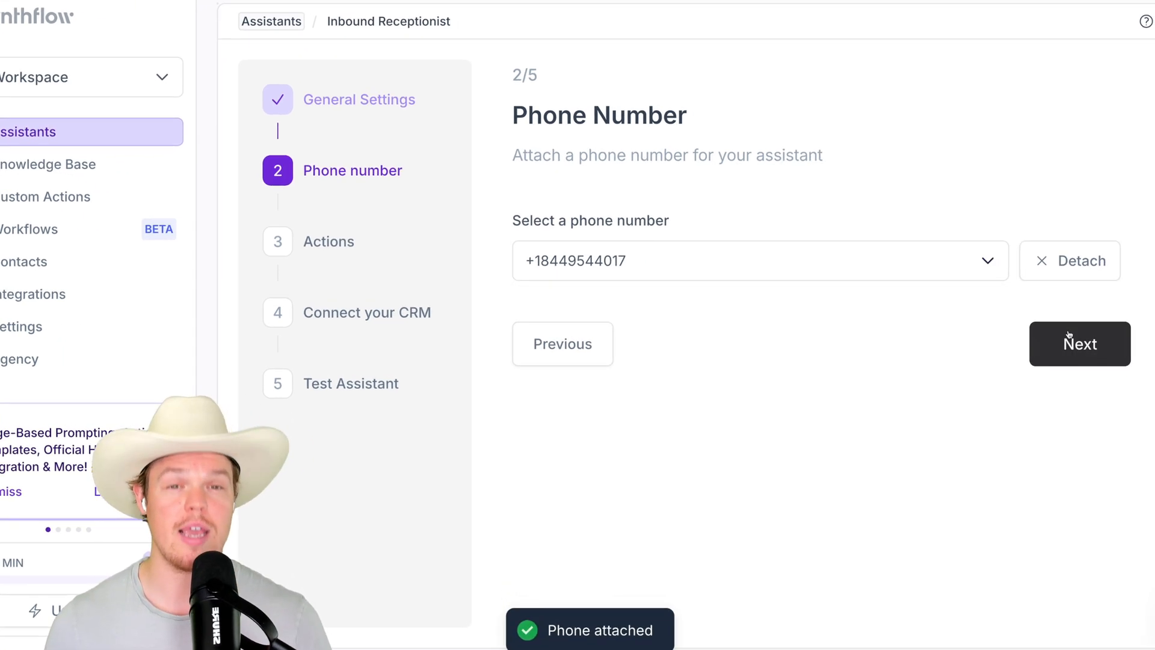
{"action": "left_click", "coordinate": [1079, 343]}
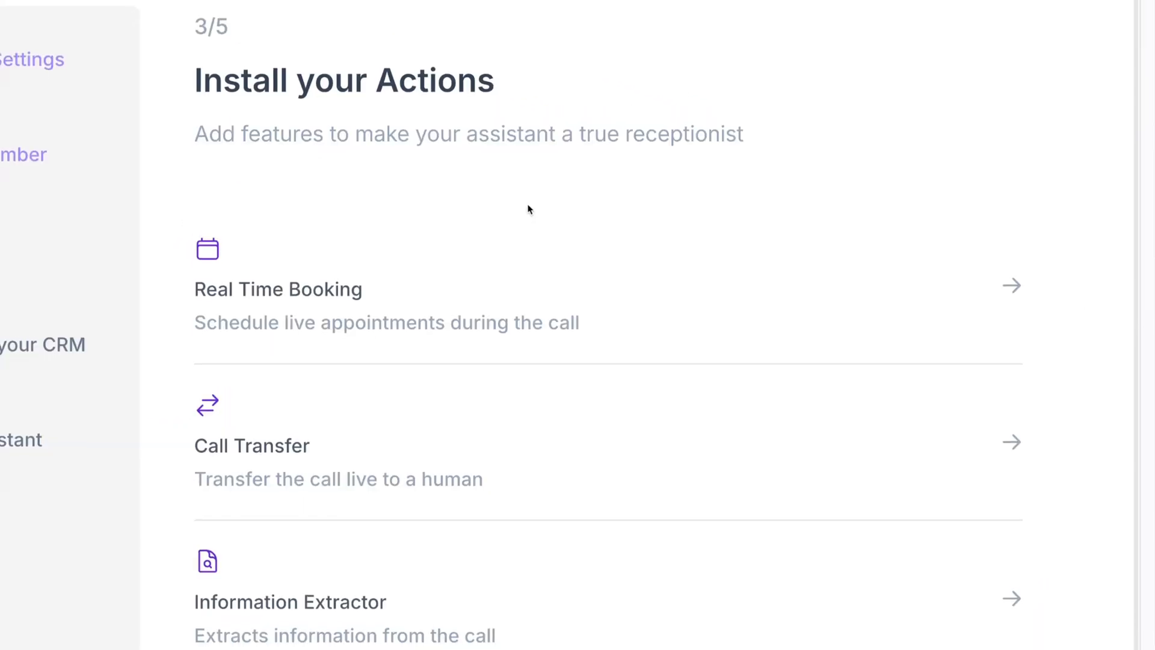
Bring up the Call Transfer action's settings from the Actions list
{"action": "scroll", "scroll_direction": "down", "scroll_amount": 3}
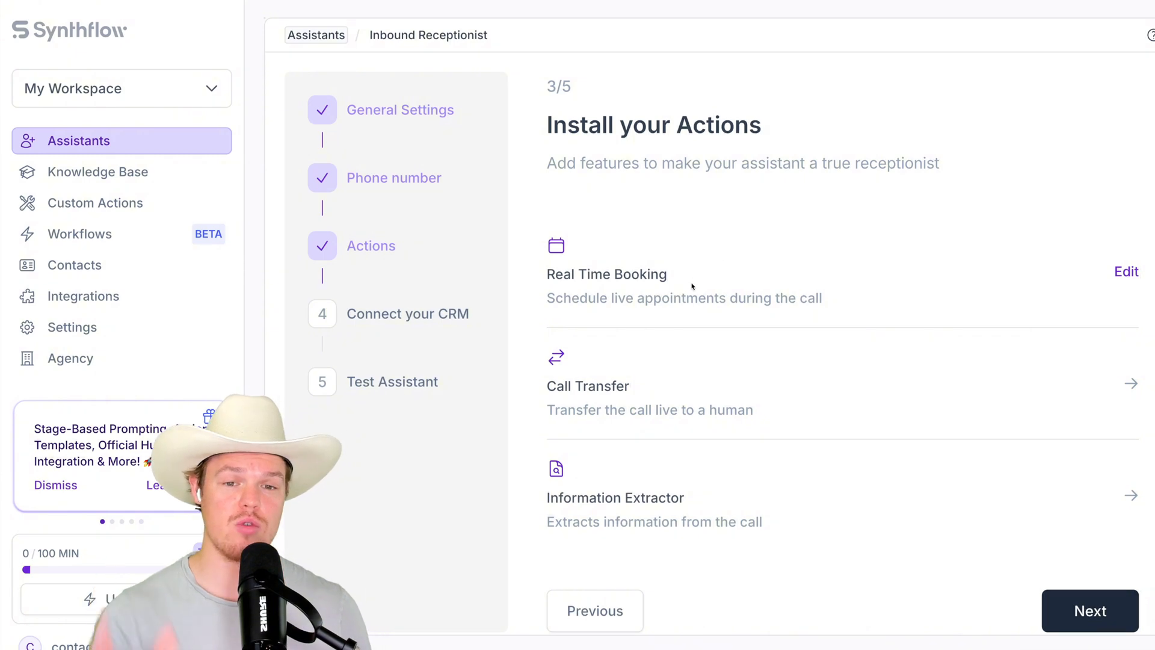
{"action": "left_click", "coordinate": [1127, 271]}
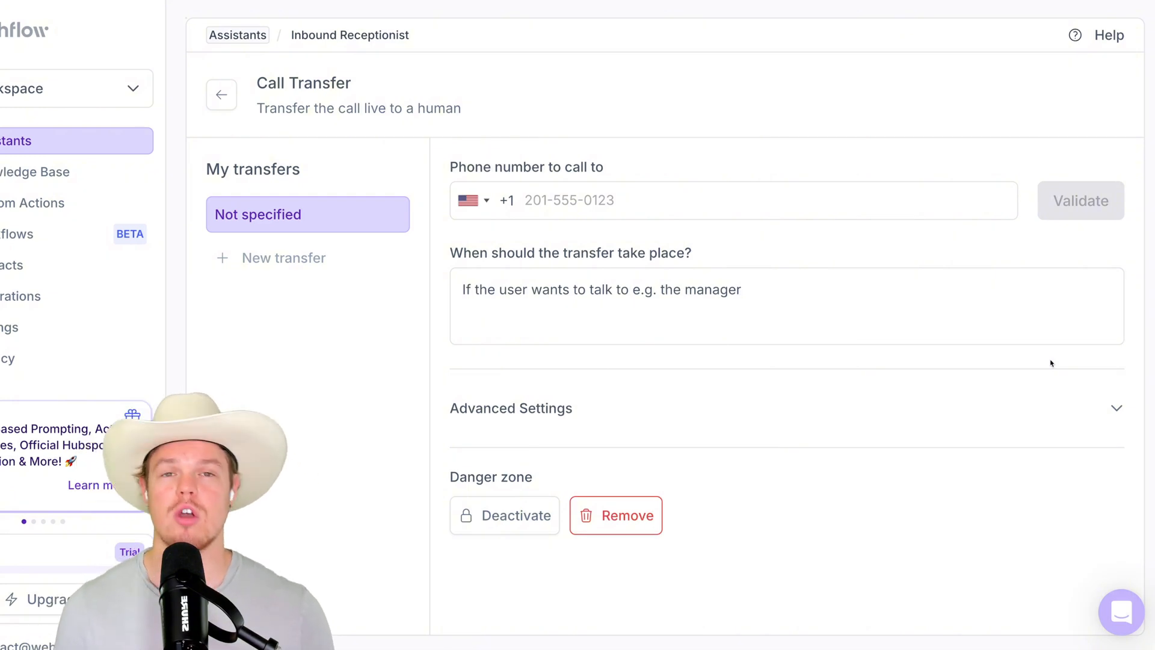
{"action": "mouse_move", "coordinate": [797, 258]}
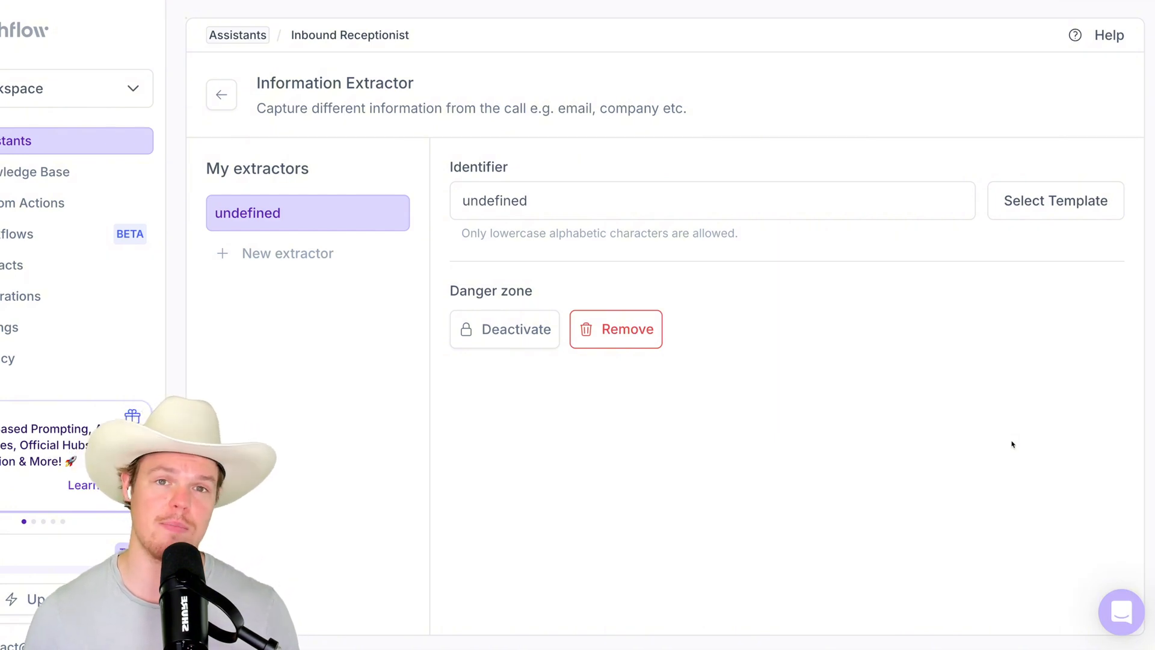
Add a user_name extractor from the template and start a second extractor for user_email
{"action": "left_click", "coordinate": [1055, 201]}
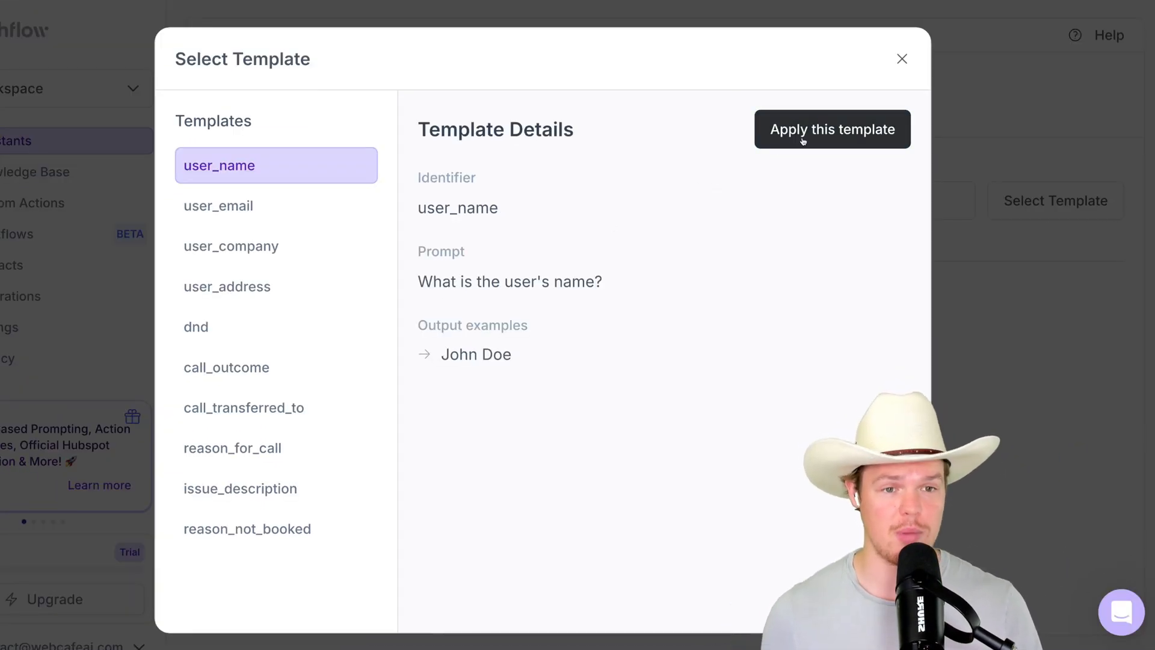
{"action": "left_click", "coordinate": [832, 129]}
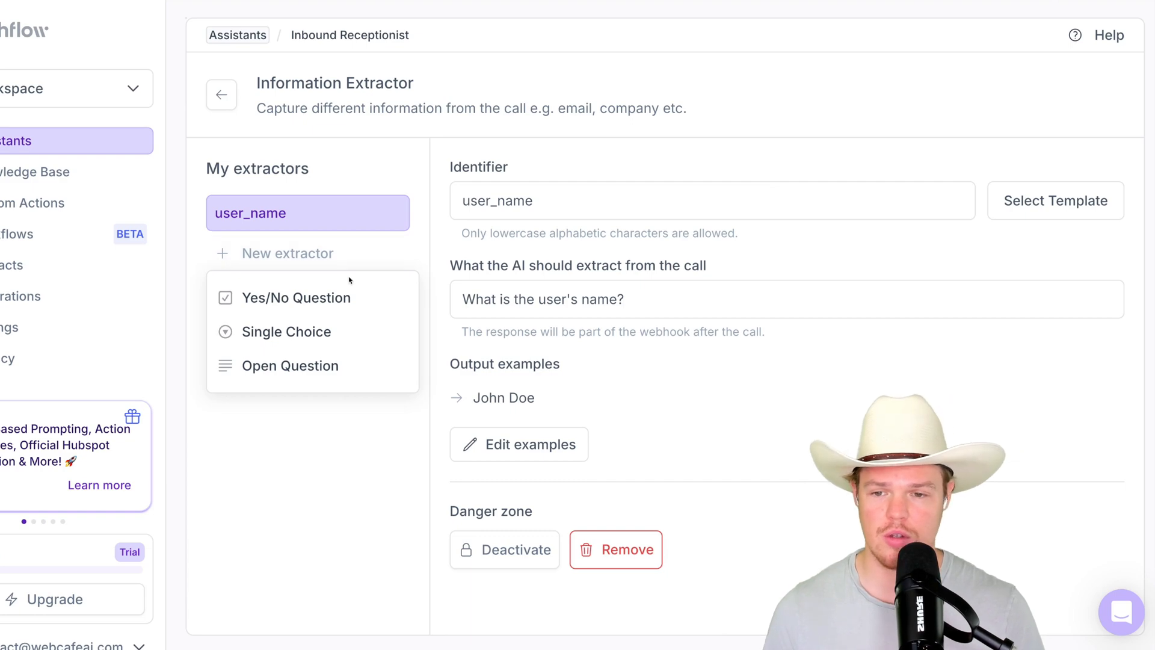
{"action": "left_click", "coordinate": [1054, 201]}
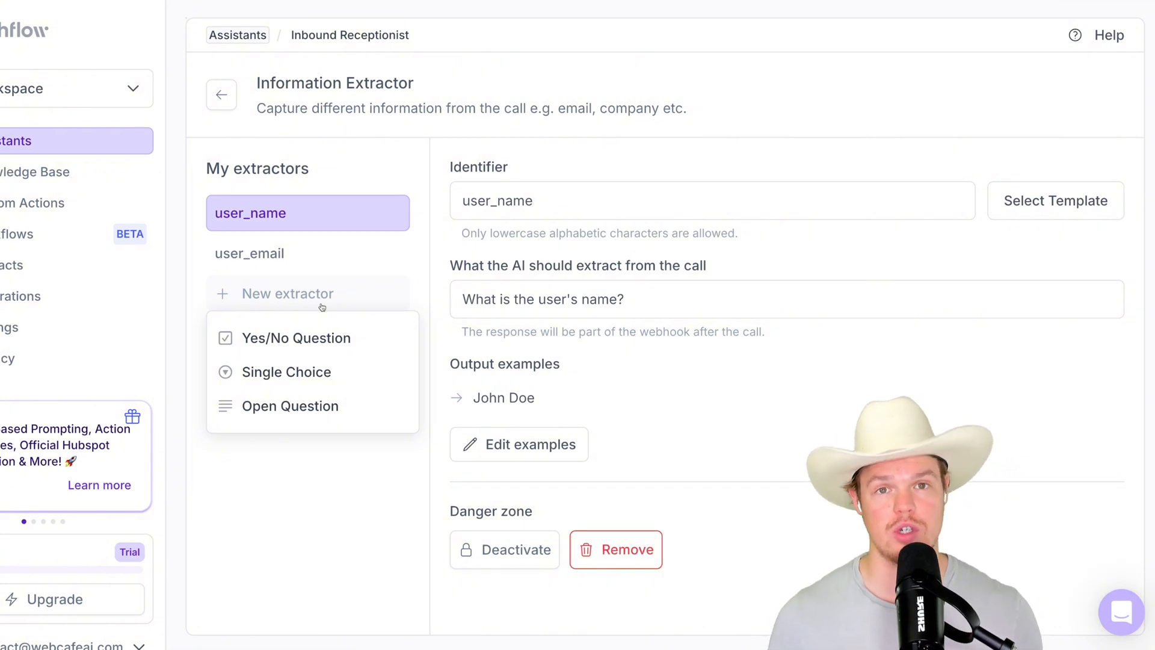
Create an open-question extractor 'numberwindows' asking how many windows need cleaning, with the 10-windows example answer
{"action": "left_click", "coordinate": [291, 406]}
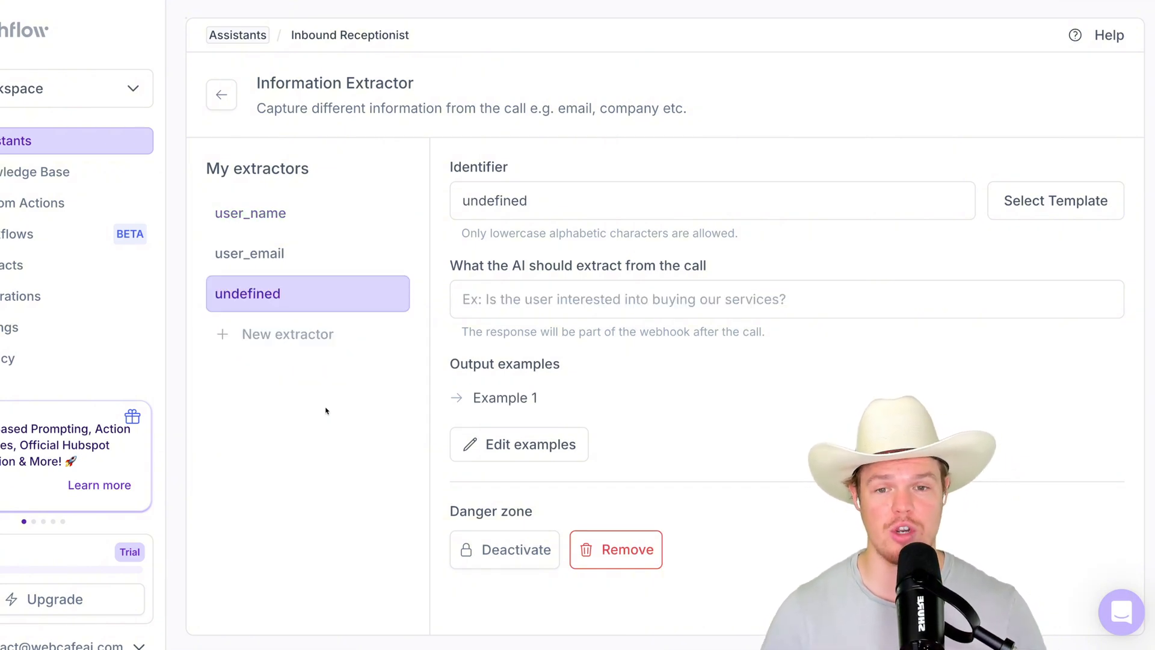
{"action": "type", "text": "numberwindows"}
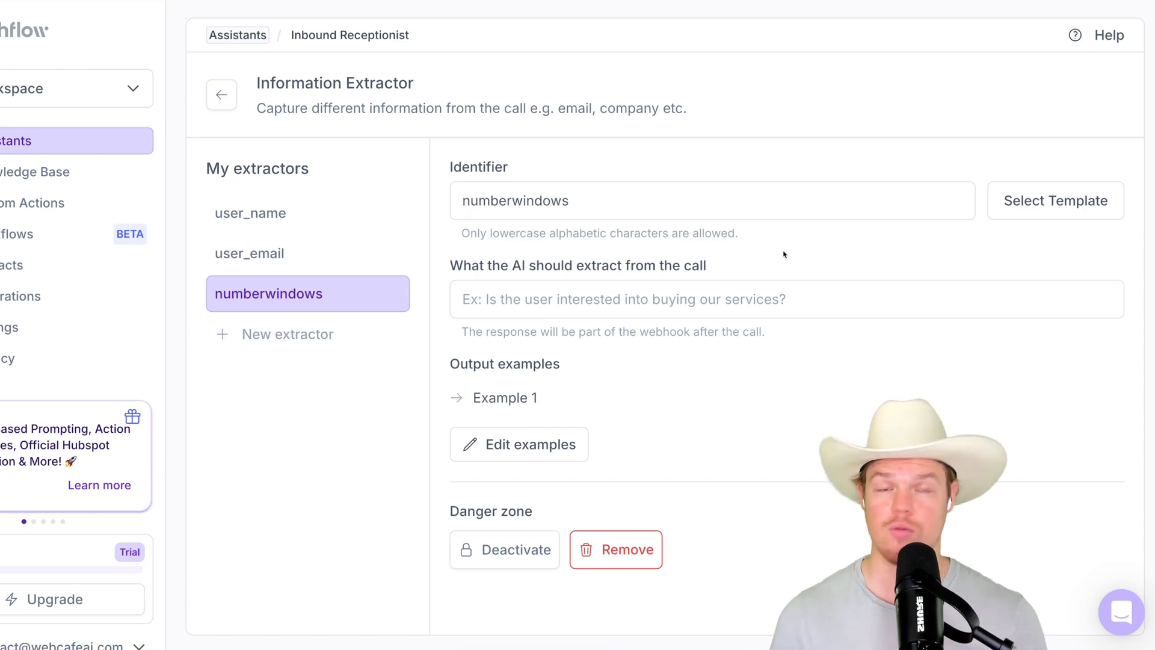
{"action": "scroll", "scroll_direction": "down", "scroll_amount": 3}
{"action": "type", "text": "How many windows do you have for us to clean?"}
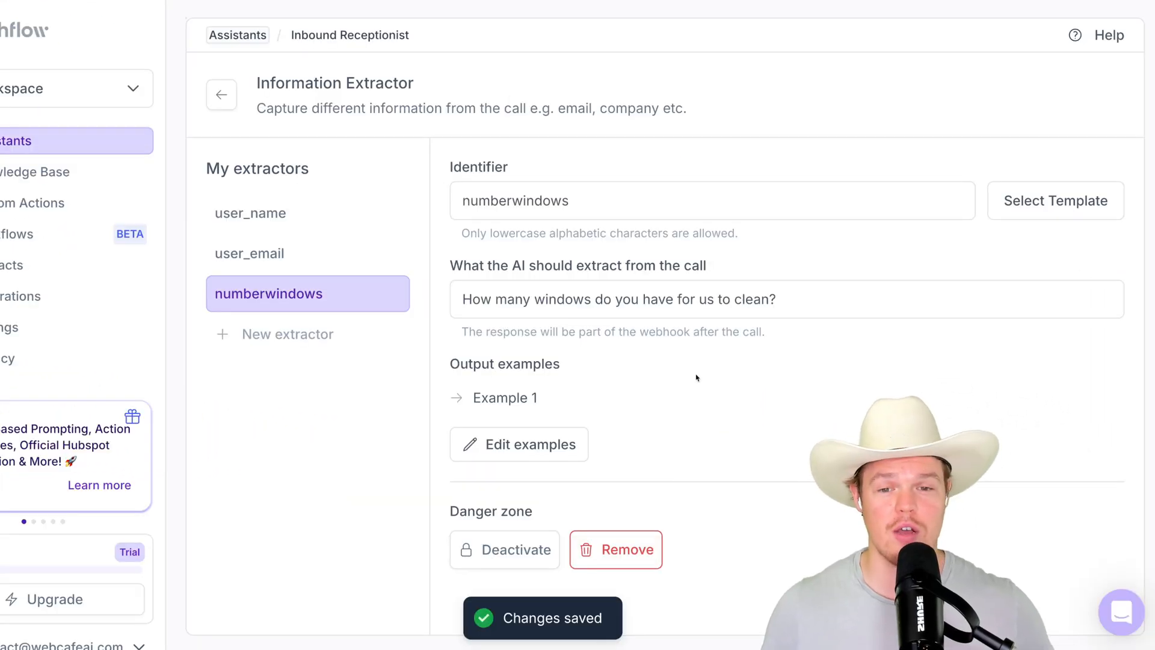
{"action": "left_click", "coordinate": [519, 444]}
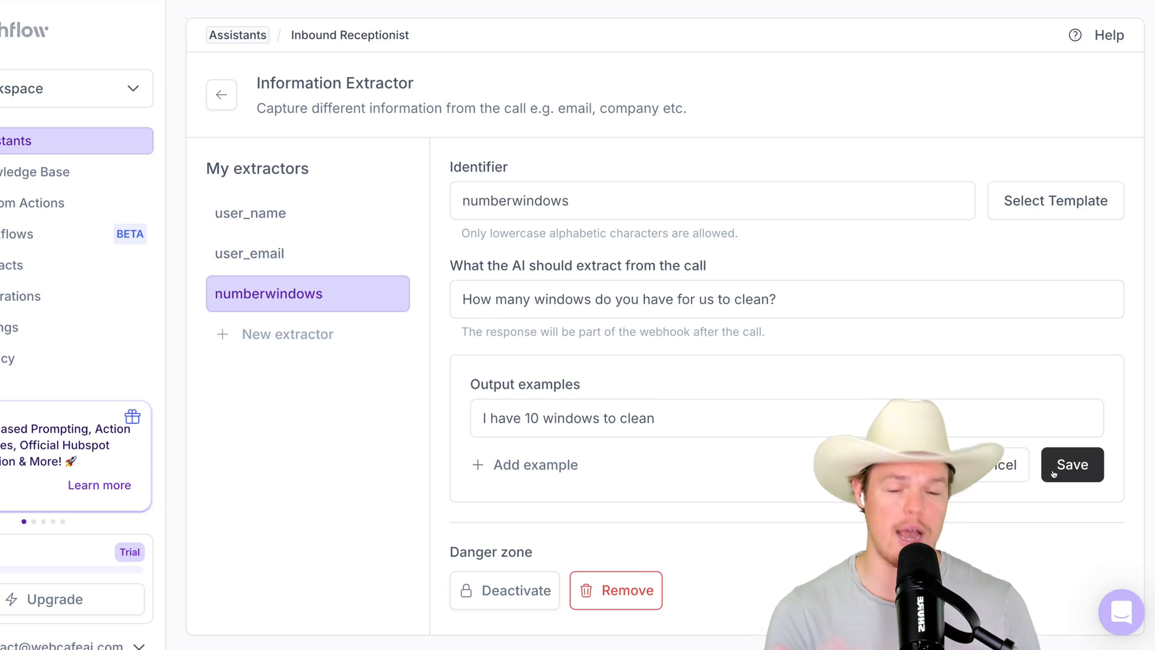
{"action": "left_click", "coordinate": [1071, 465]}
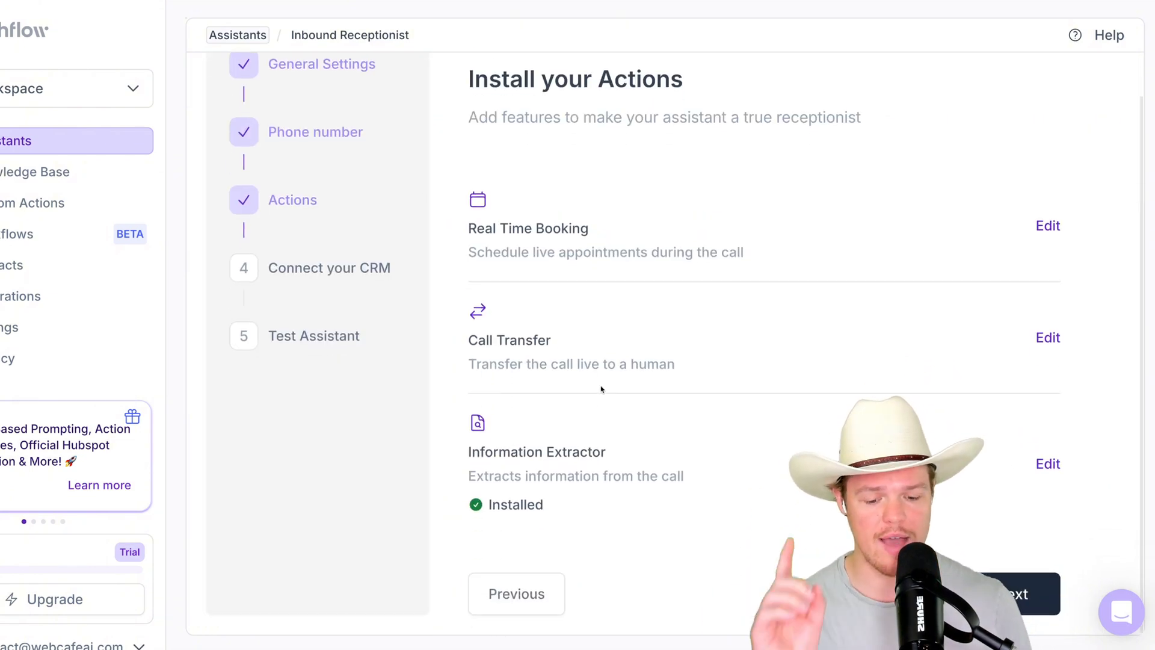
{"action": "scroll", "scroll_direction": "down", "scroll_amount": 3}
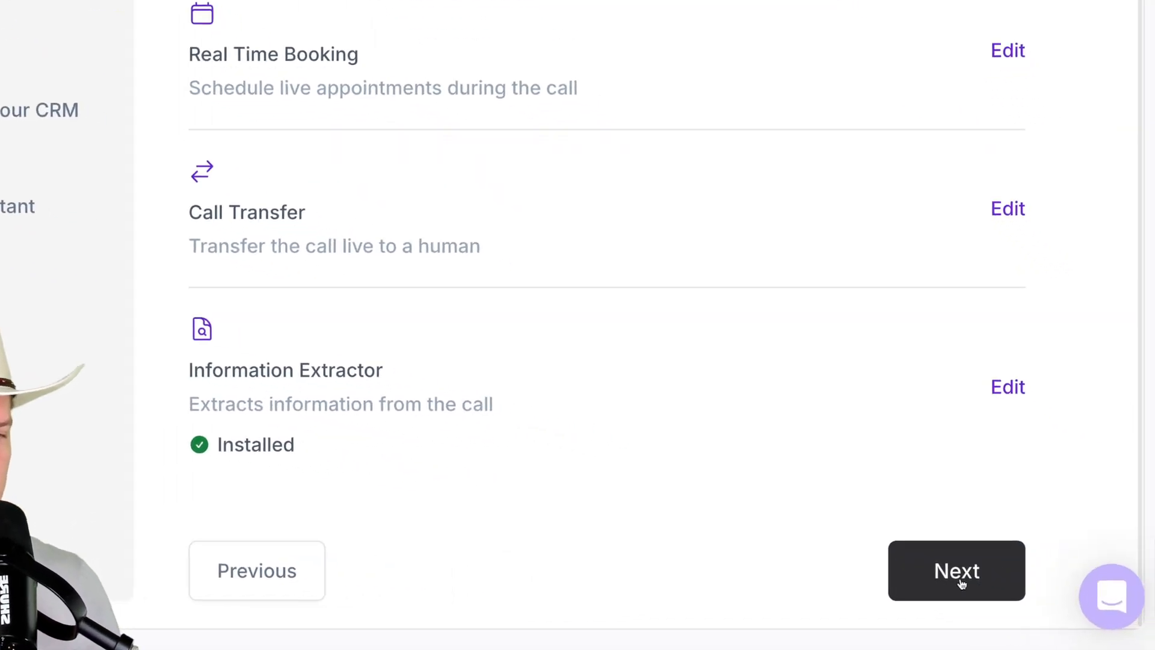
{"action": "left_click", "coordinate": [957, 570]}
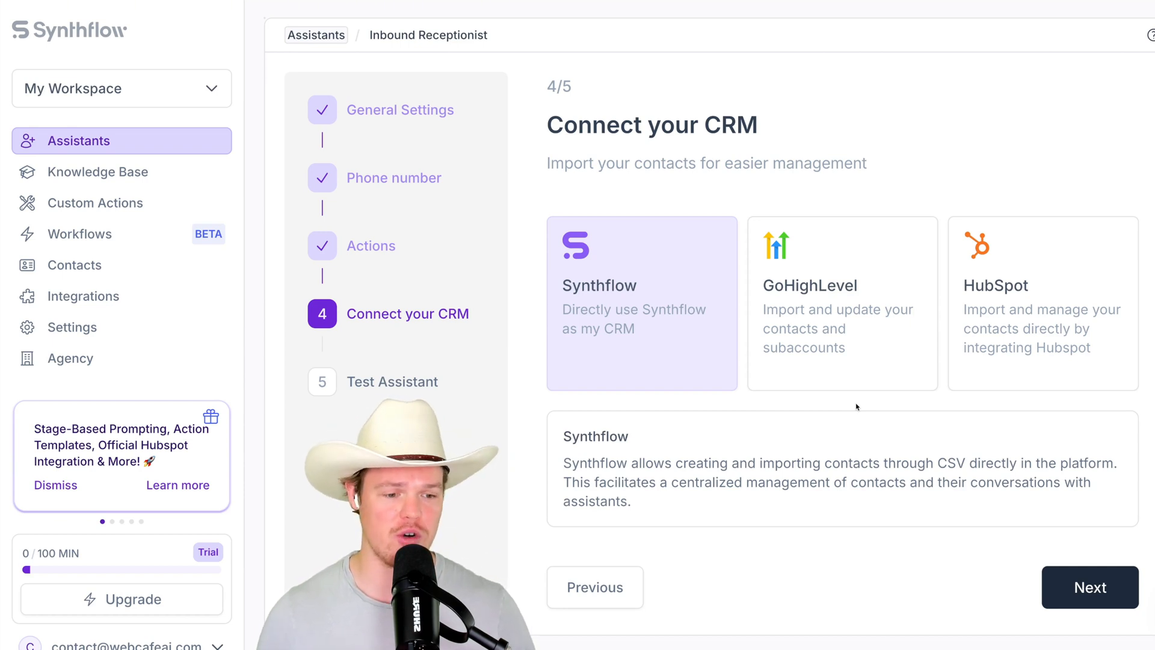
{"action": "left_click", "coordinate": [1090, 587]}
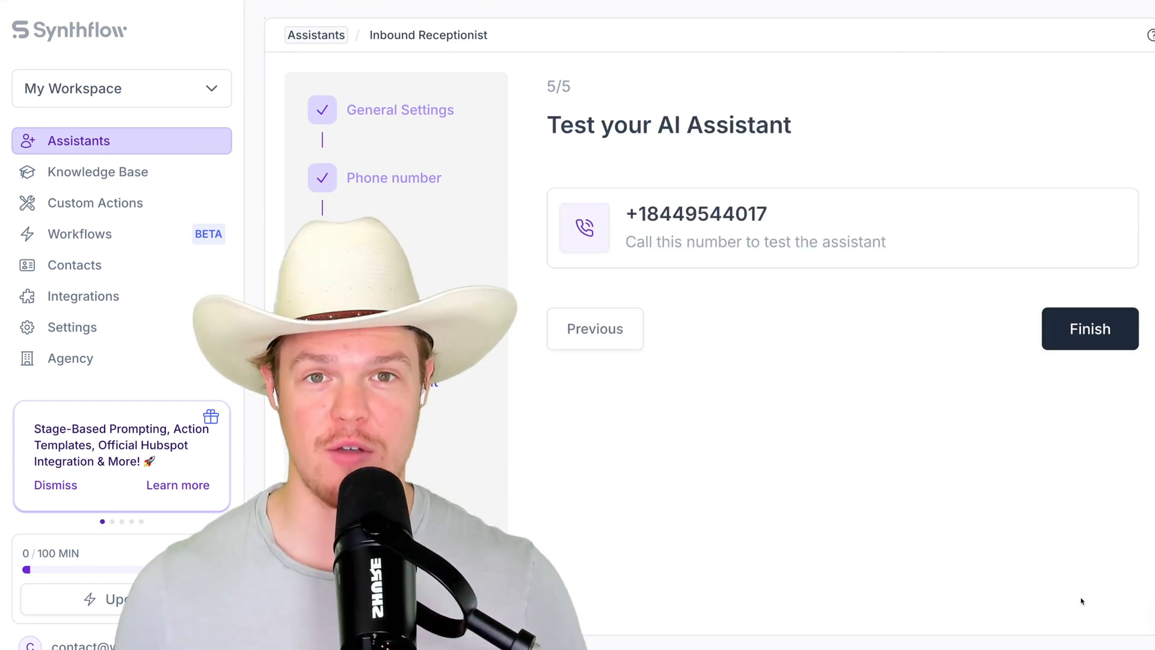